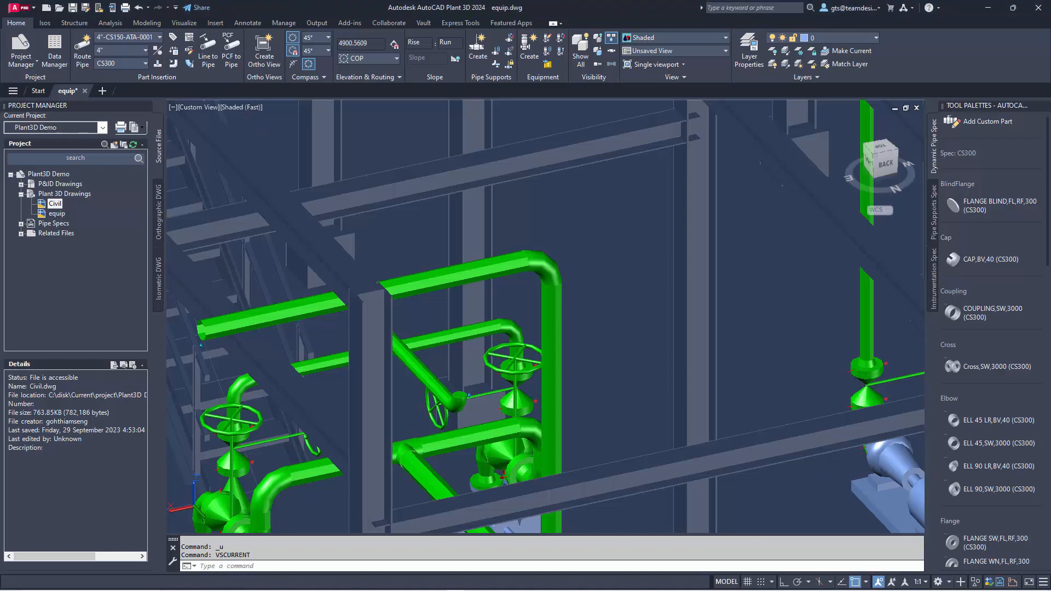
- Switch the model's visual style to X-Ray so pipes behind the steel show through
{"action": "left_click", "coordinate": [243, 108]}
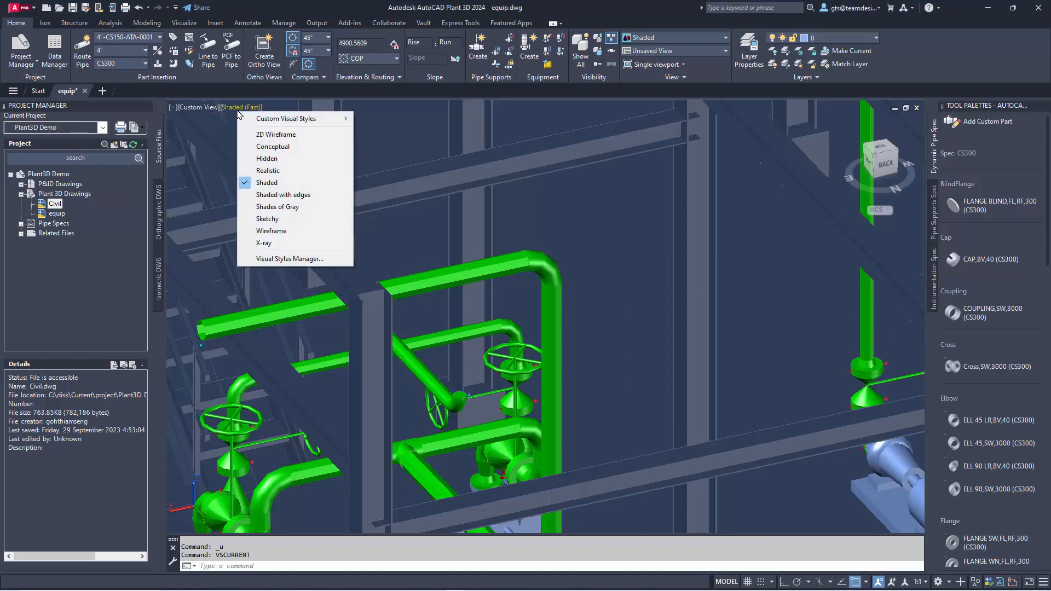
{"action": "left_click", "coordinate": [264, 243]}
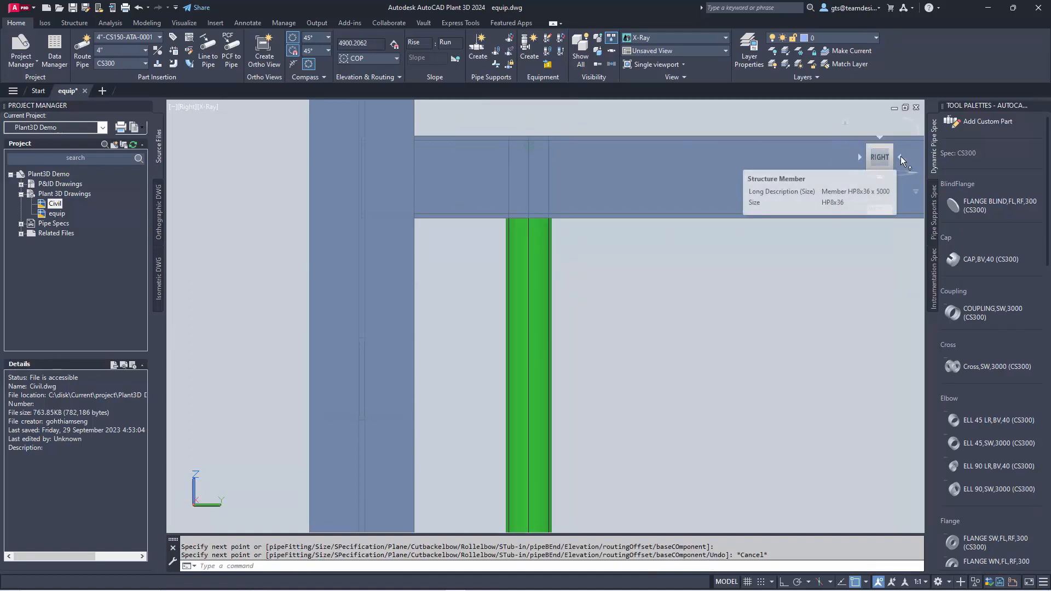
- View the rack from the back and start routing a new pipe
{"action": "left_click", "coordinate": [906, 158]}
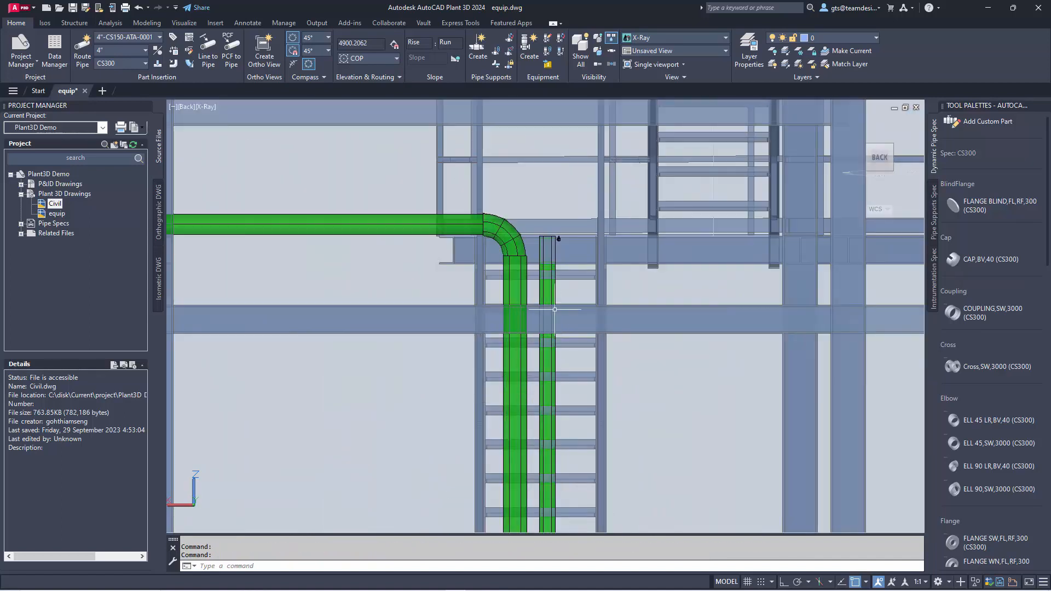
{"action": "left_click", "coordinate": [548, 269]}
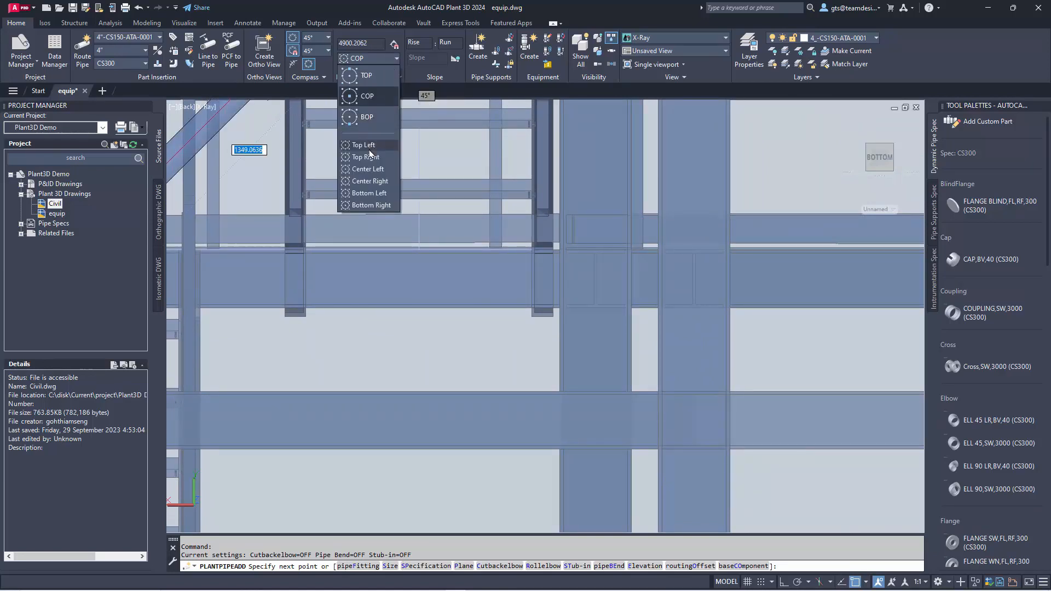
- Route a 7600-long straight pipe along the rack beam with Center Left justification
{"action": "left_click", "coordinate": [368, 169]}
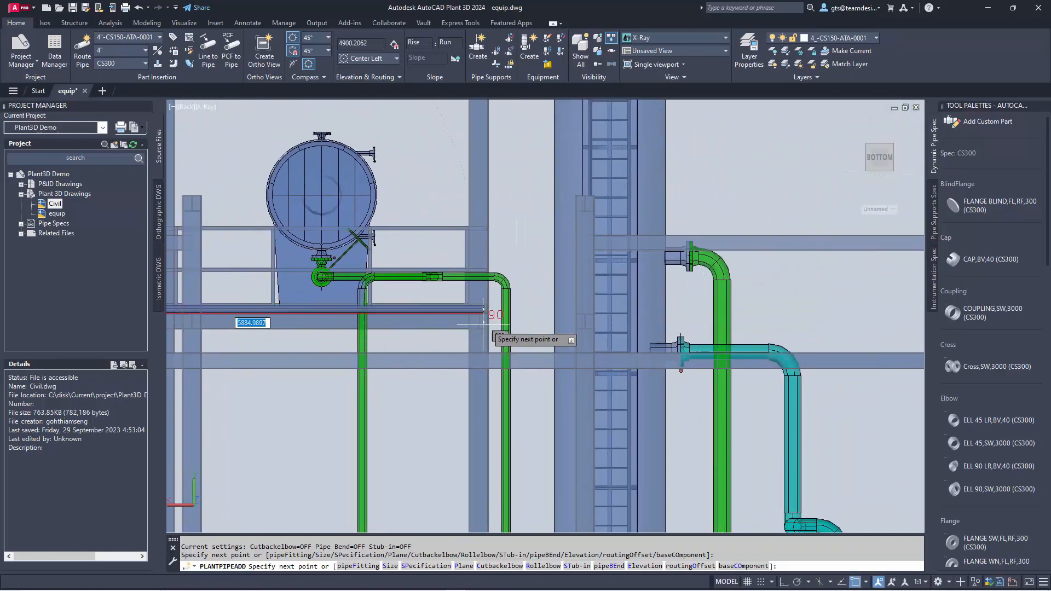
{"action": "mouse_move", "coordinate": [650, 317]}
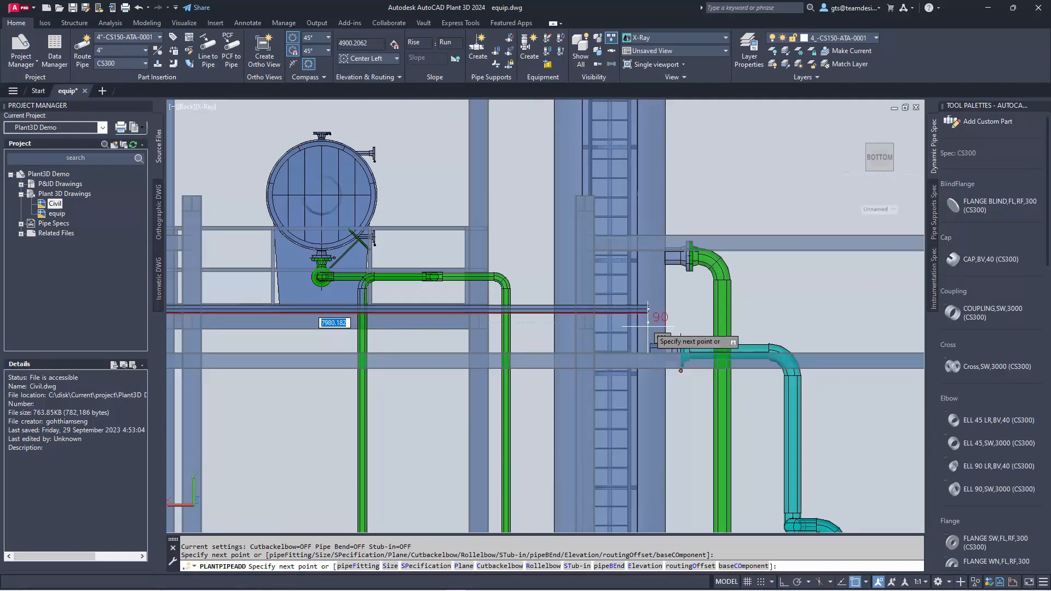
{"action": "mouse_move", "coordinate": [612, 319]}
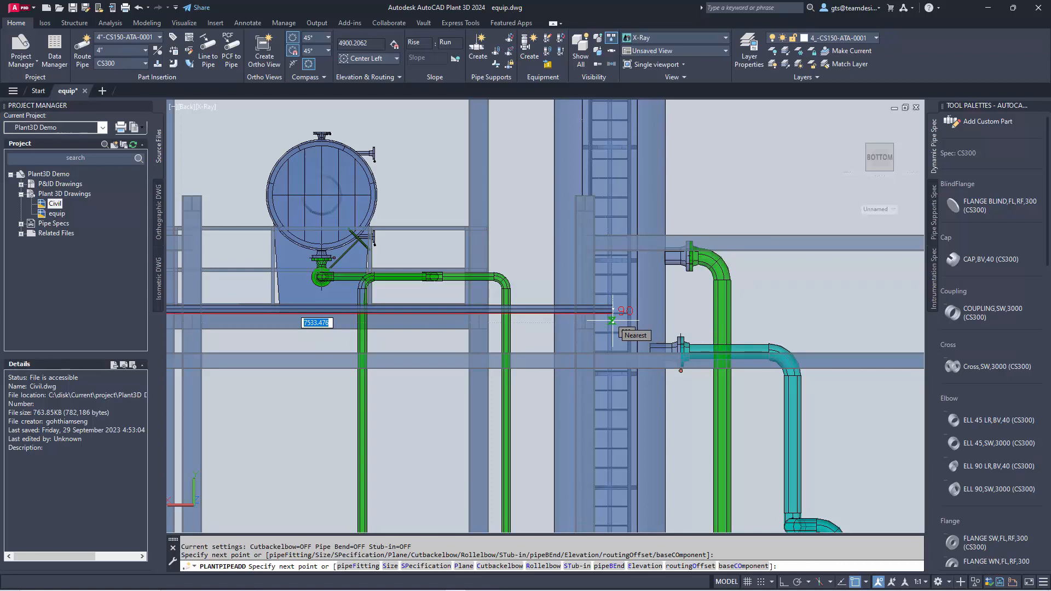
{"action": "type", "text": "7600"}
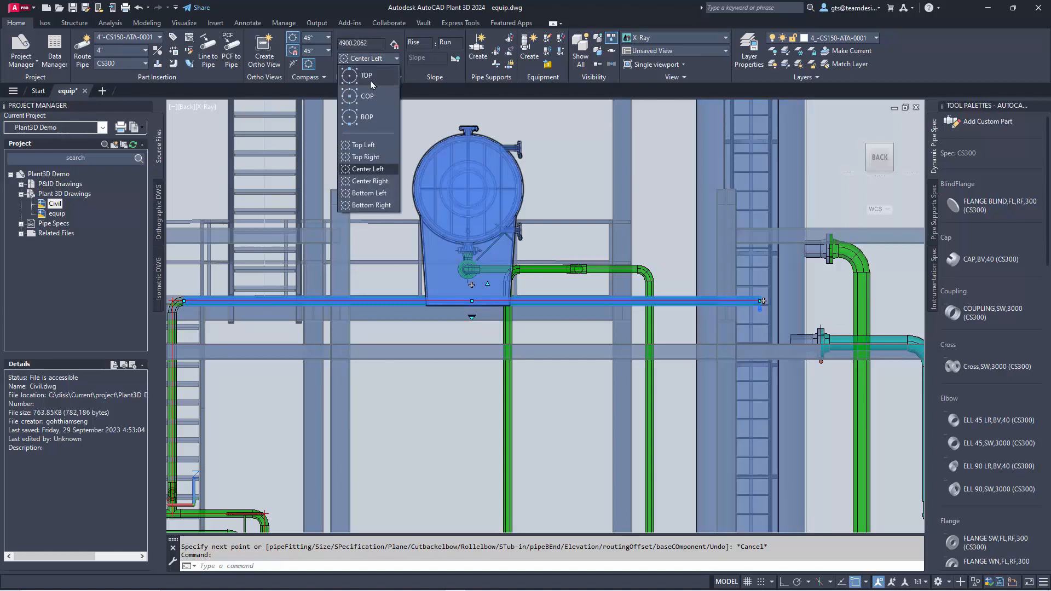
- Raise the pipe to elevation 5900 atop the rack beam and return to the 3D overview
{"action": "left_click", "coordinate": [367, 97]}
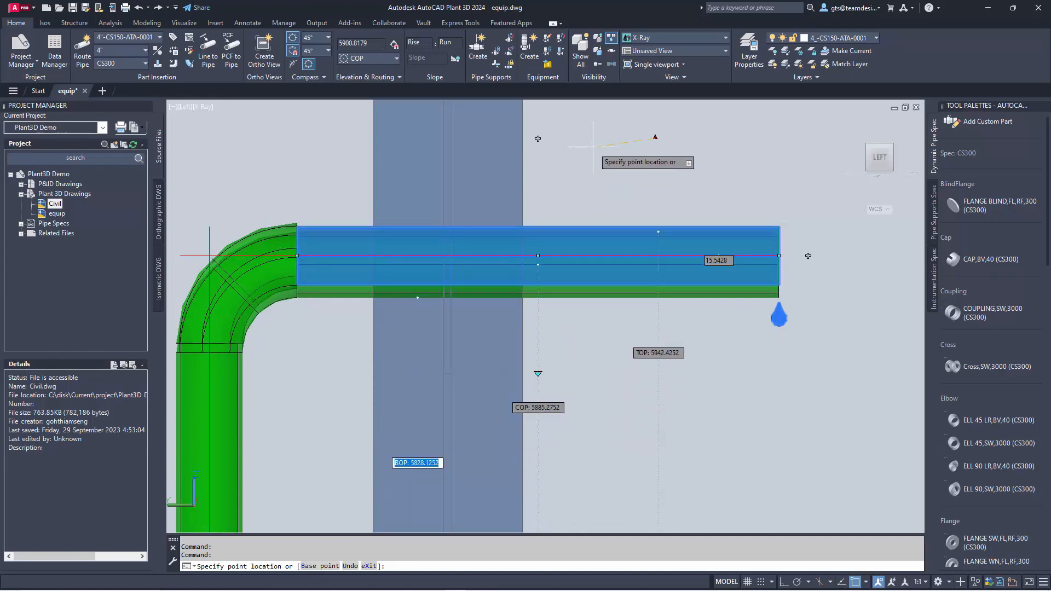
{"action": "type", "text": "5900"}
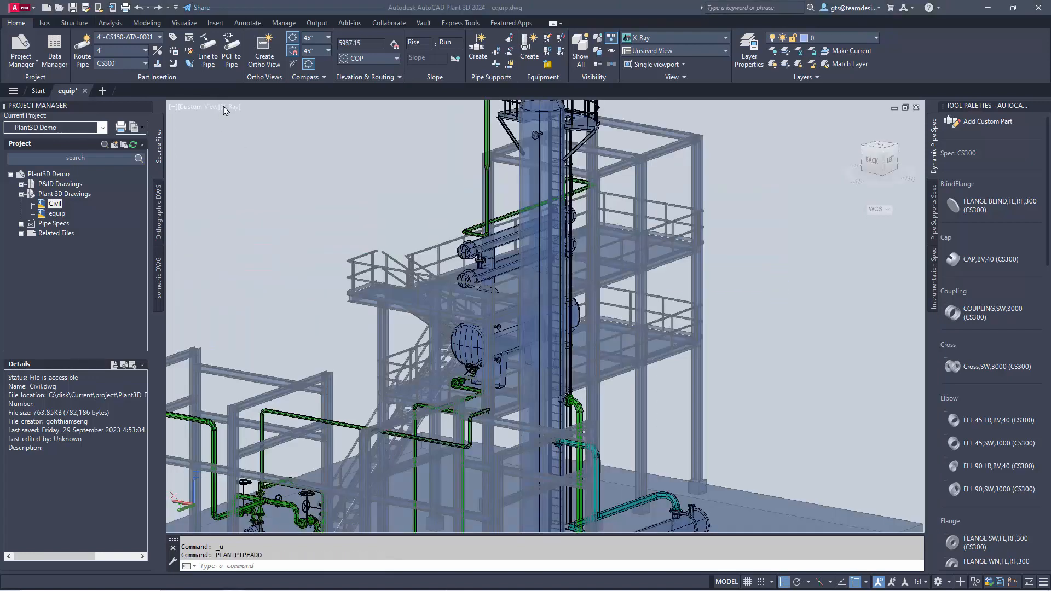
{"action": "left_click", "coordinate": [228, 106]}
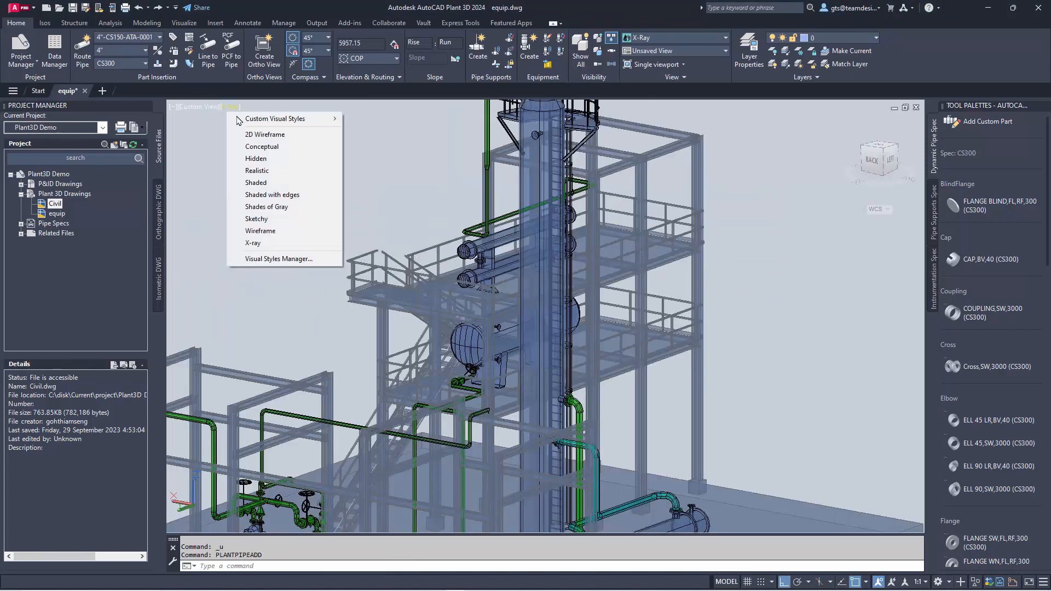
{"action": "mouse_move", "coordinate": [265, 191]}
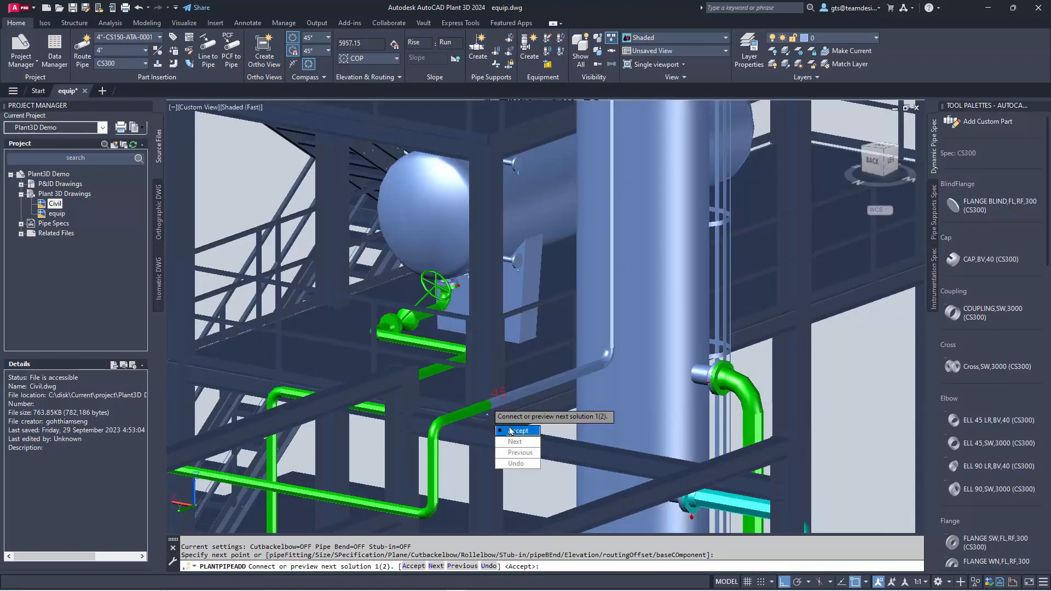
- Accept the proposed connection route from the pipe to the equipment nozzle
{"action": "left_click", "coordinate": [517, 431]}
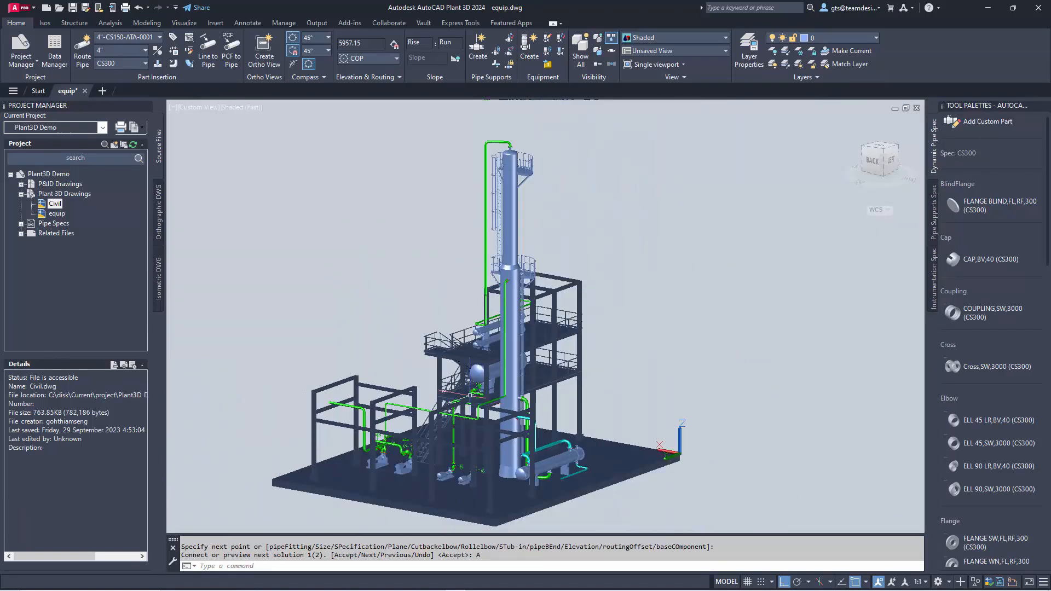